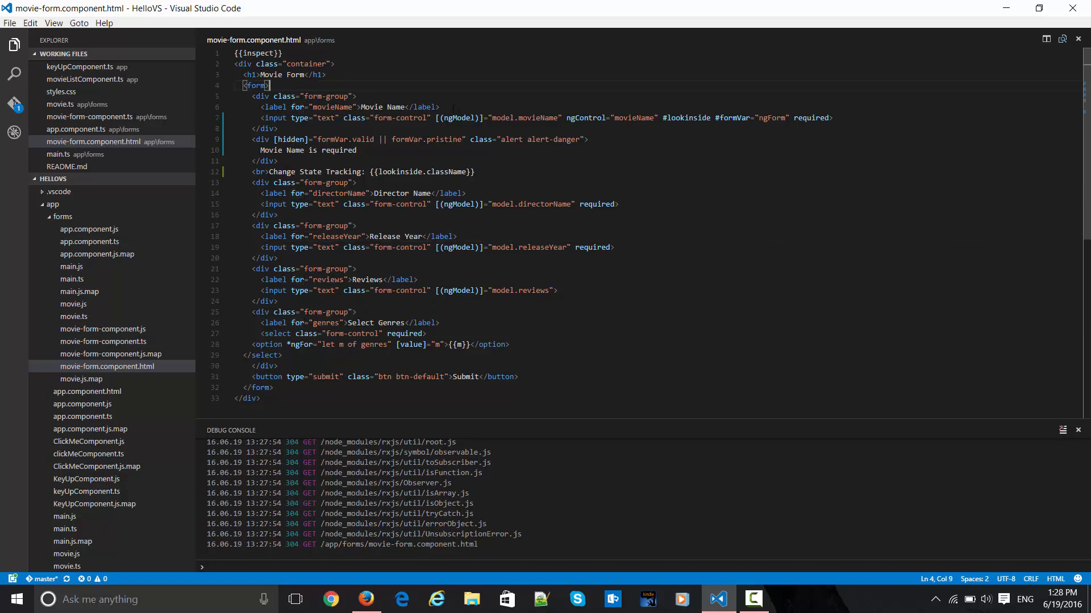
# Step: Review the ngModel bindings, the movieName control name and the Change State Tracking label
pyautogui.doubleClick(457, 117)
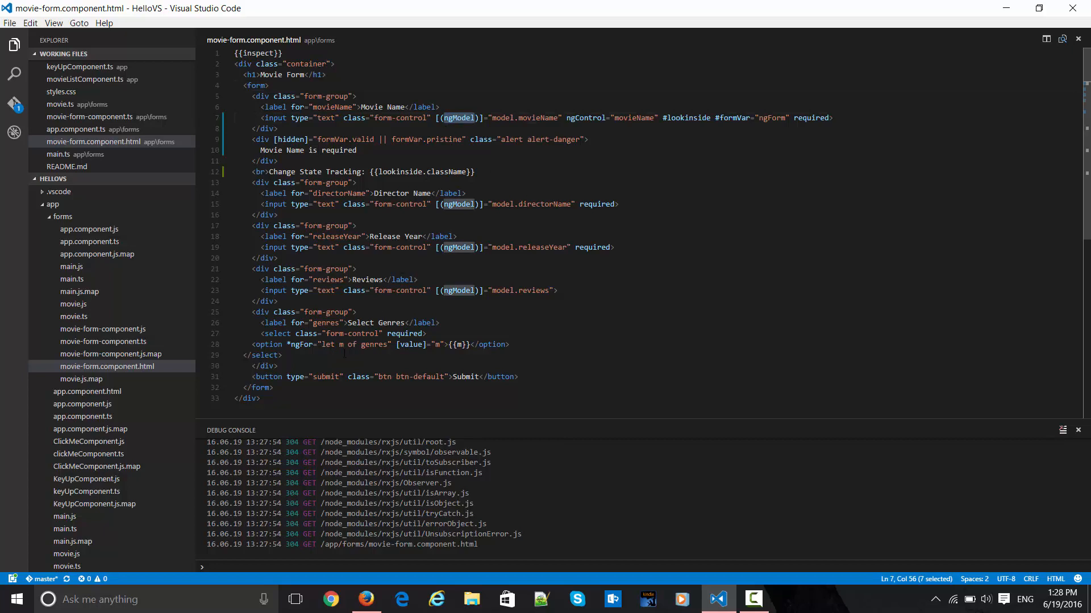
pyautogui.doubleClick(300, 344)
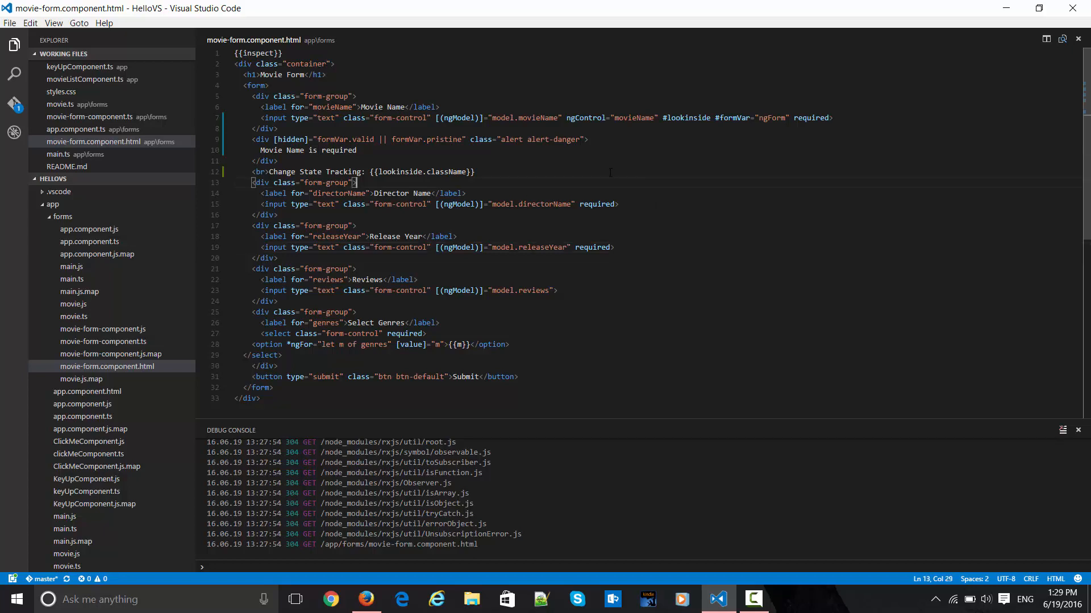
pyautogui.doubleClick(585, 117)
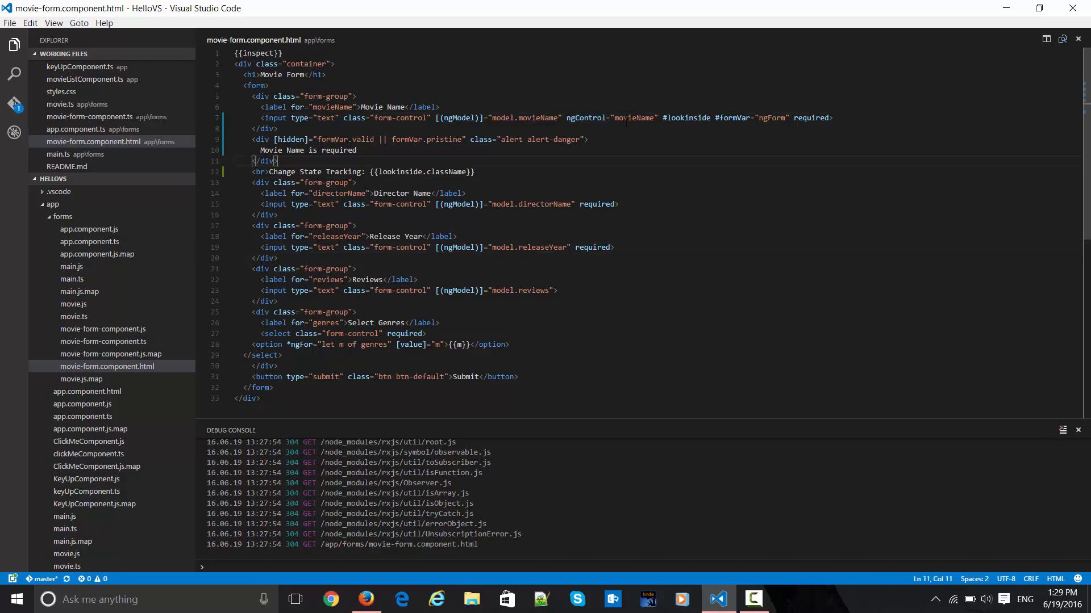
pyautogui.doubleClick(633, 117)
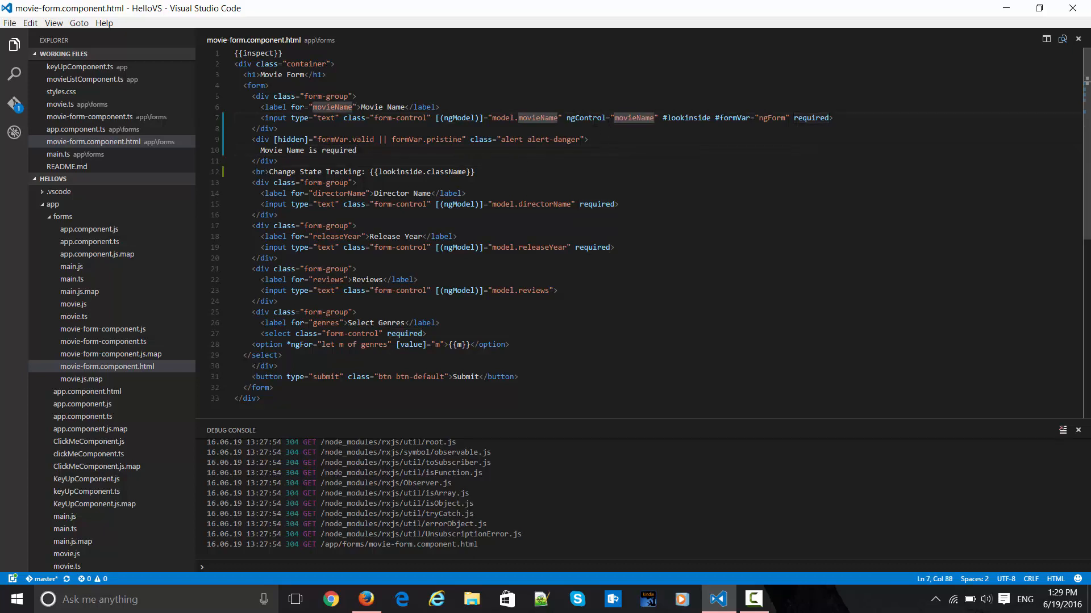
pyautogui.doubleClick(584, 117)
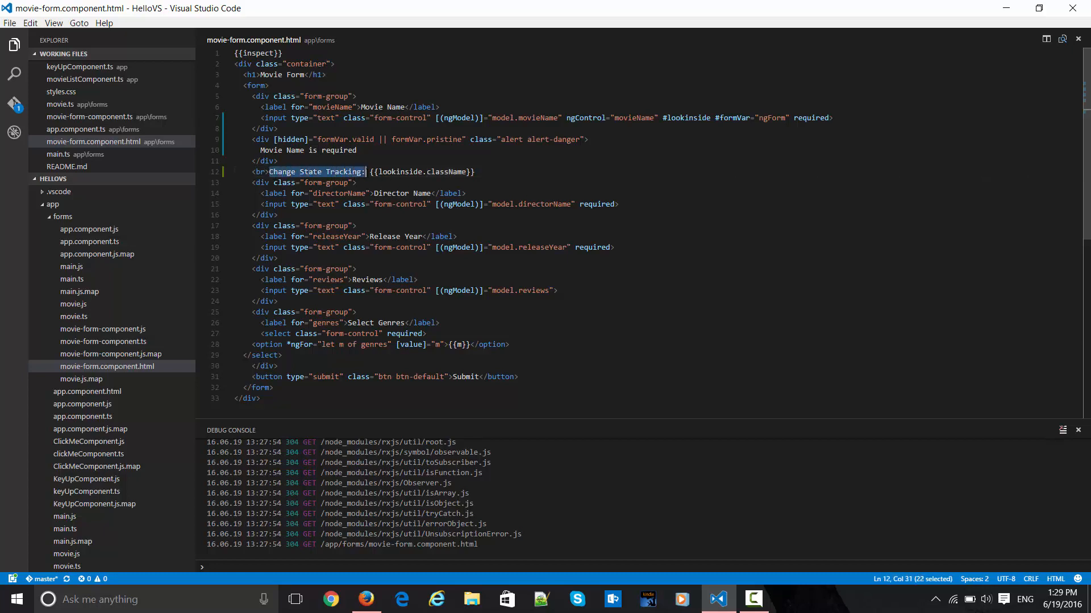
# Step: Examine the className property in the lookinside tracking expression
pyautogui.doubleClick(398, 171)
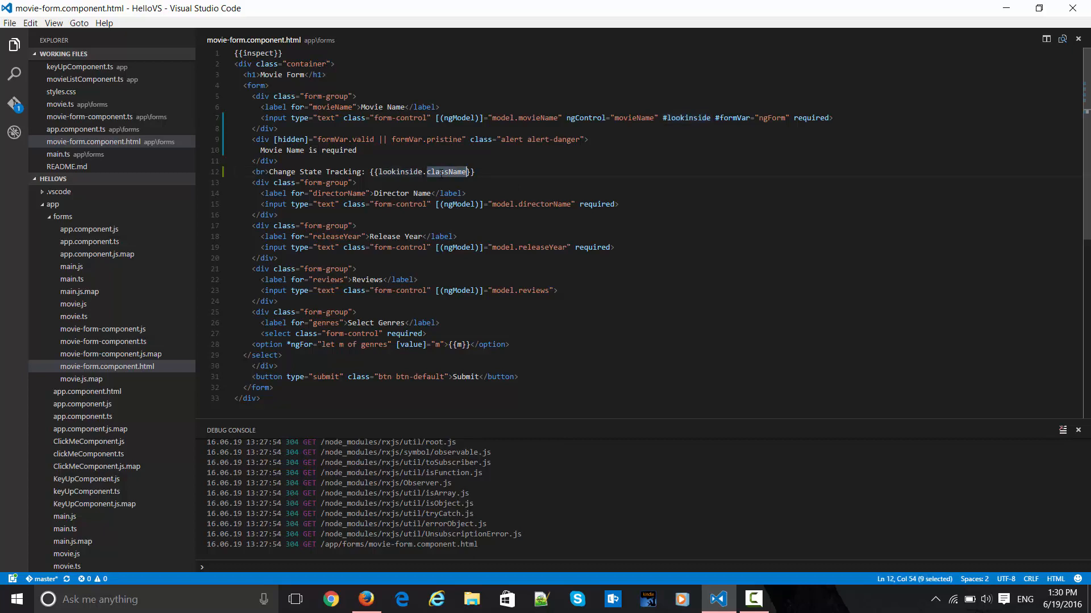
pyautogui.write('className')
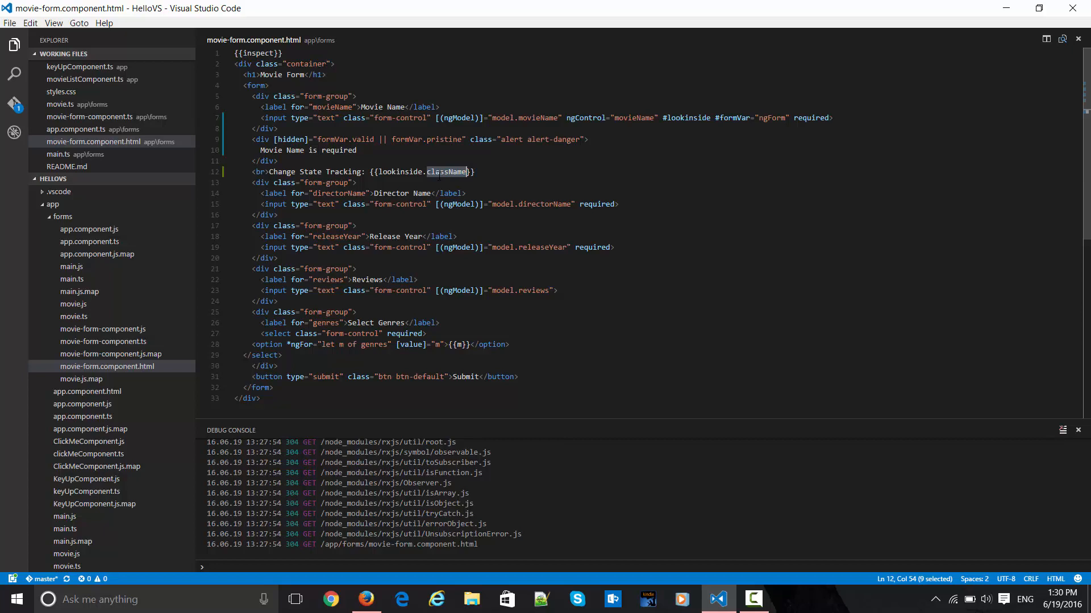
pyautogui.doubleClick(688, 117)
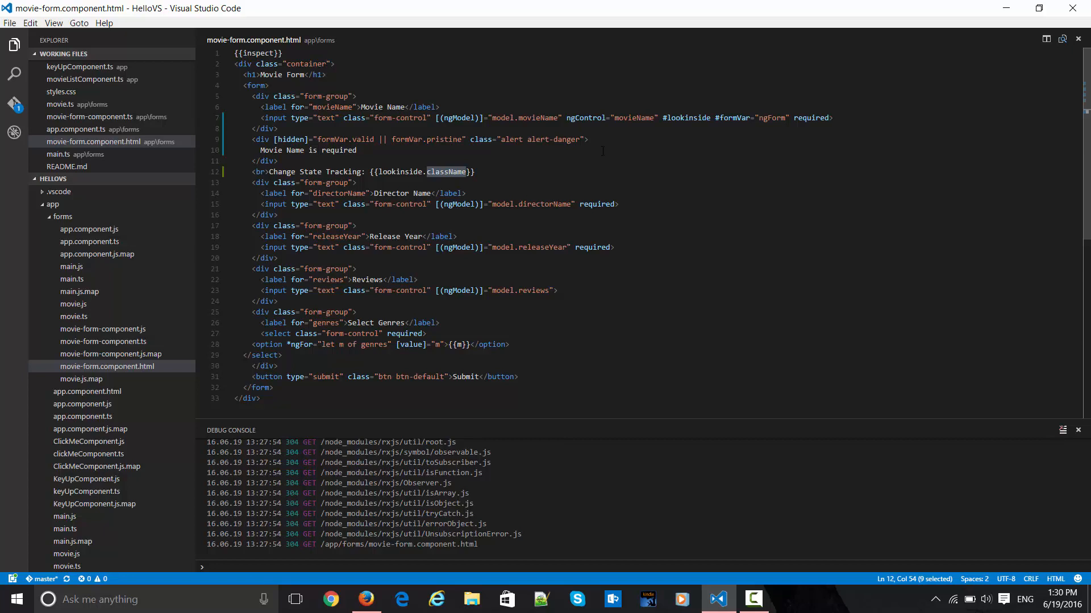
pyautogui.click(356, 182)
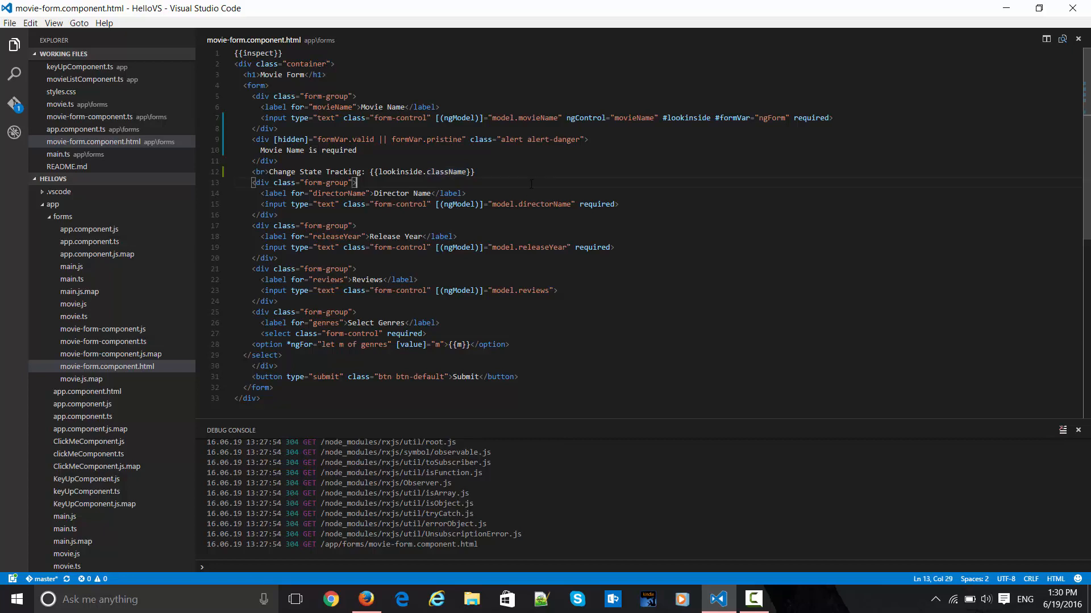
pyautogui.doubleClick(446, 172)
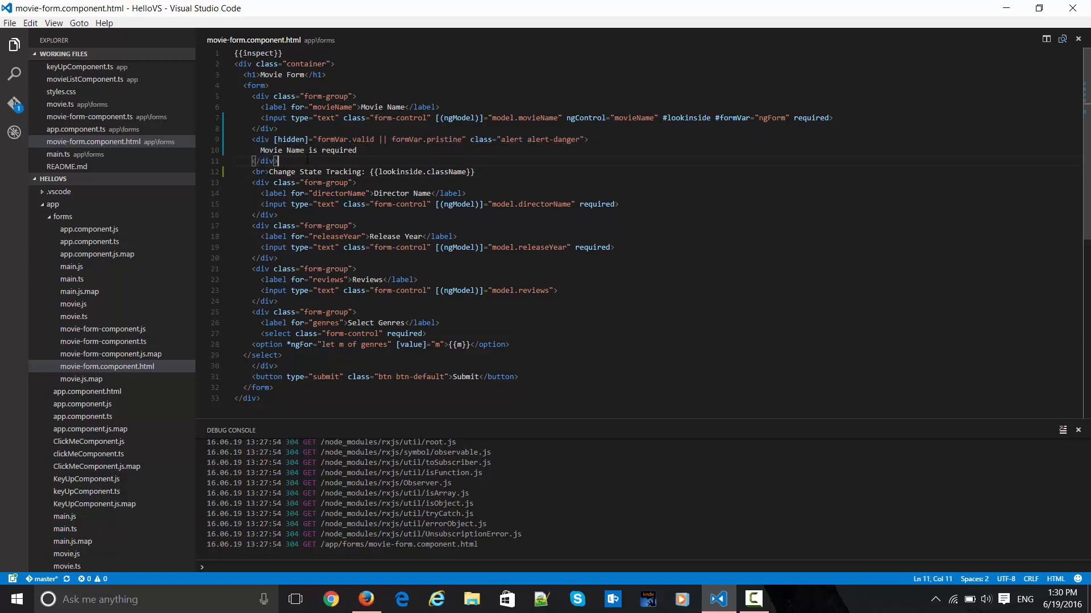
# Step: Review the required attribute and the valid check in the hidden alert condition
pyautogui.doubleClick(291, 138)
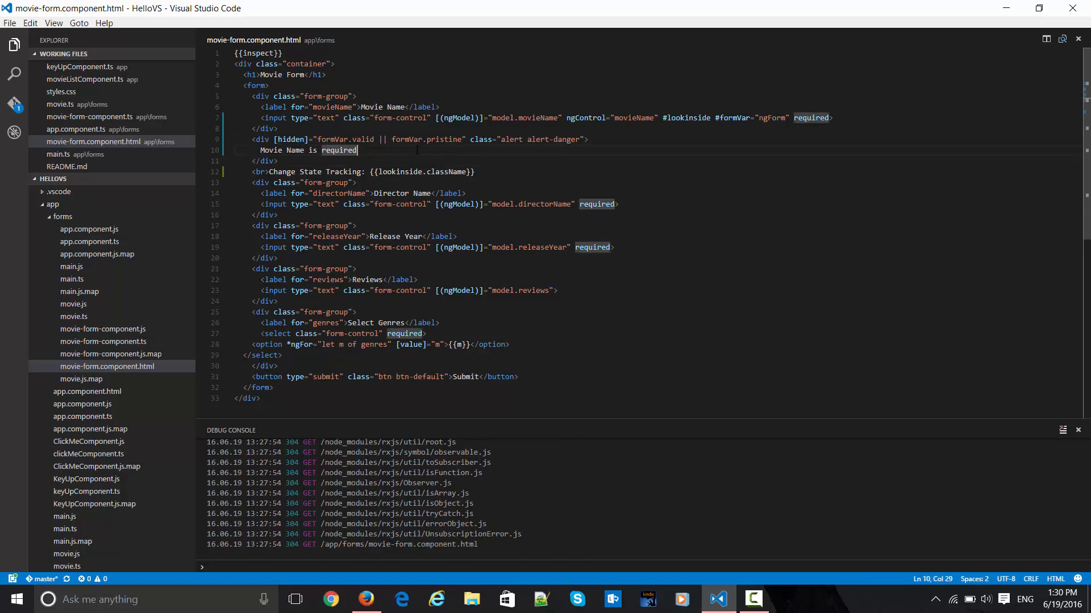
pyautogui.doubleClick(363, 139)
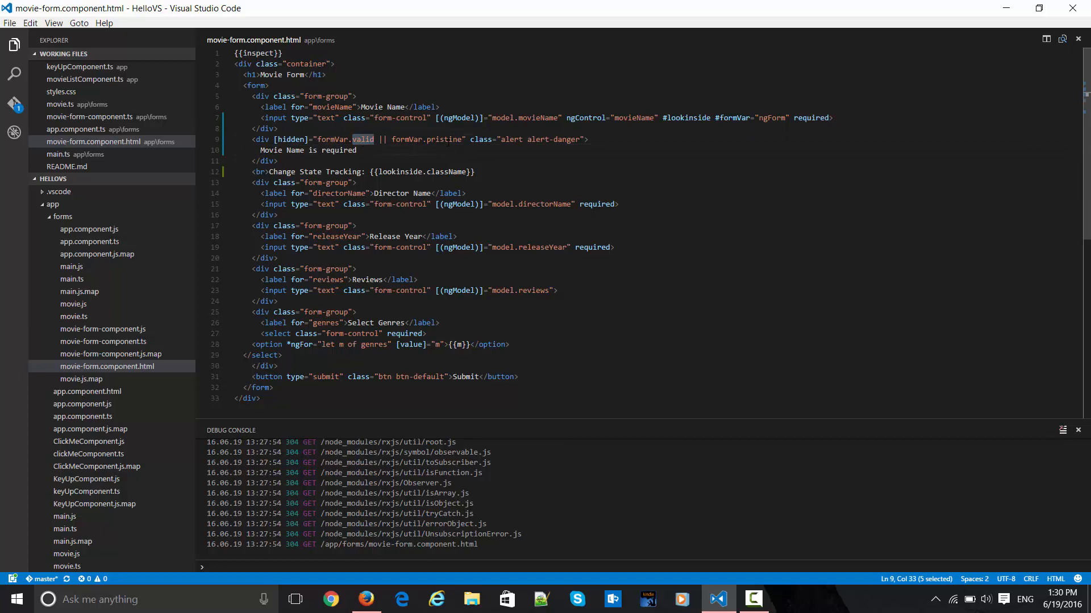
pyautogui.doubleClick(442, 138)
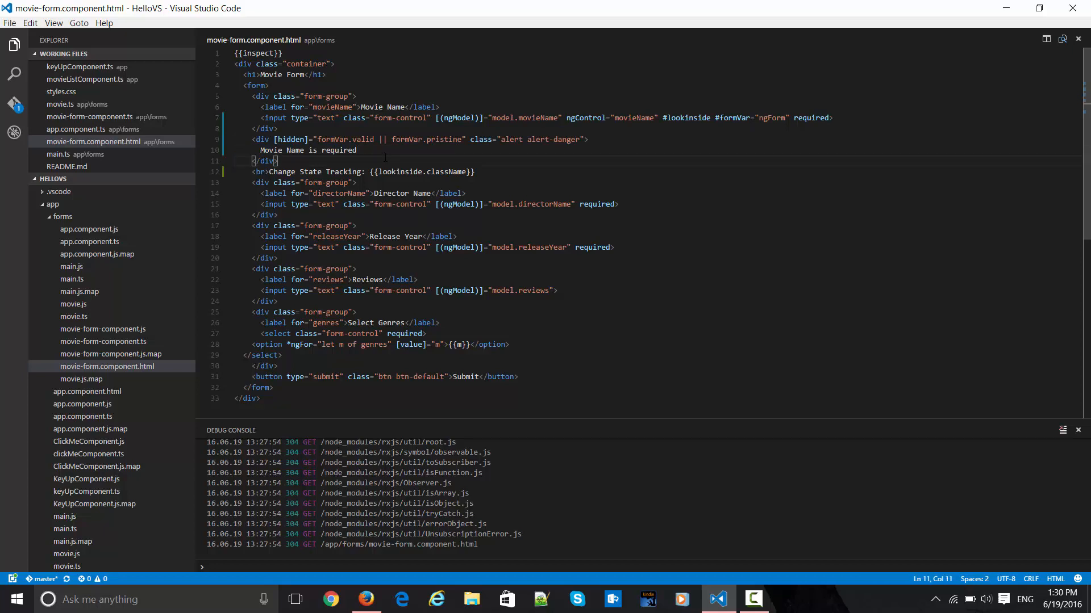
# Step: Show styles.css with the green ng-valid and red ng-invalid left-border rules
pyautogui.click(52, 203)
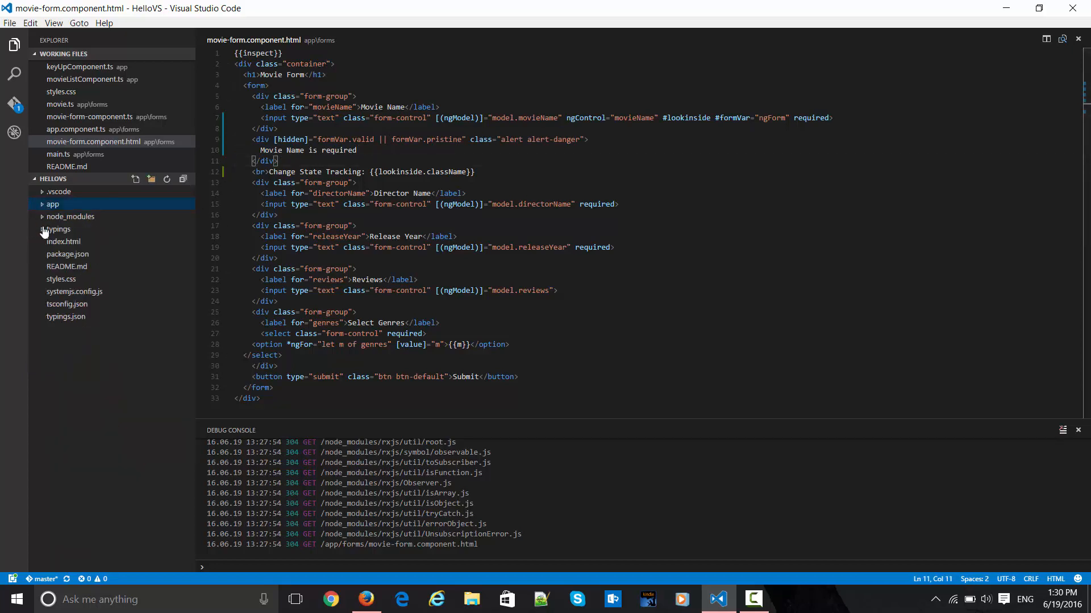
pyautogui.click(61, 90)
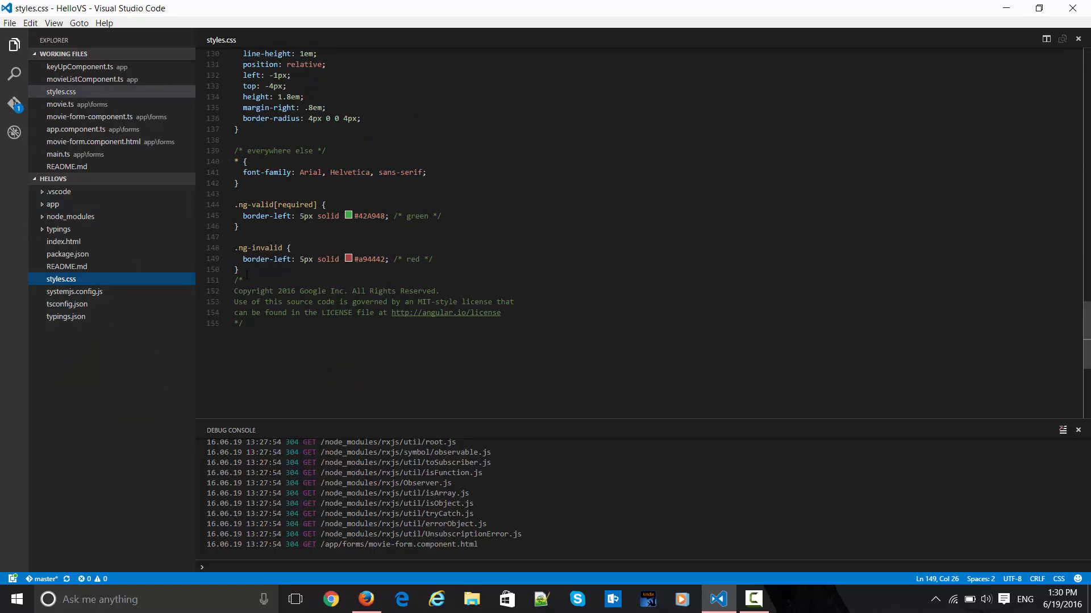
pyautogui.moveTo(234, 248); pyautogui.dragTo(237, 269)
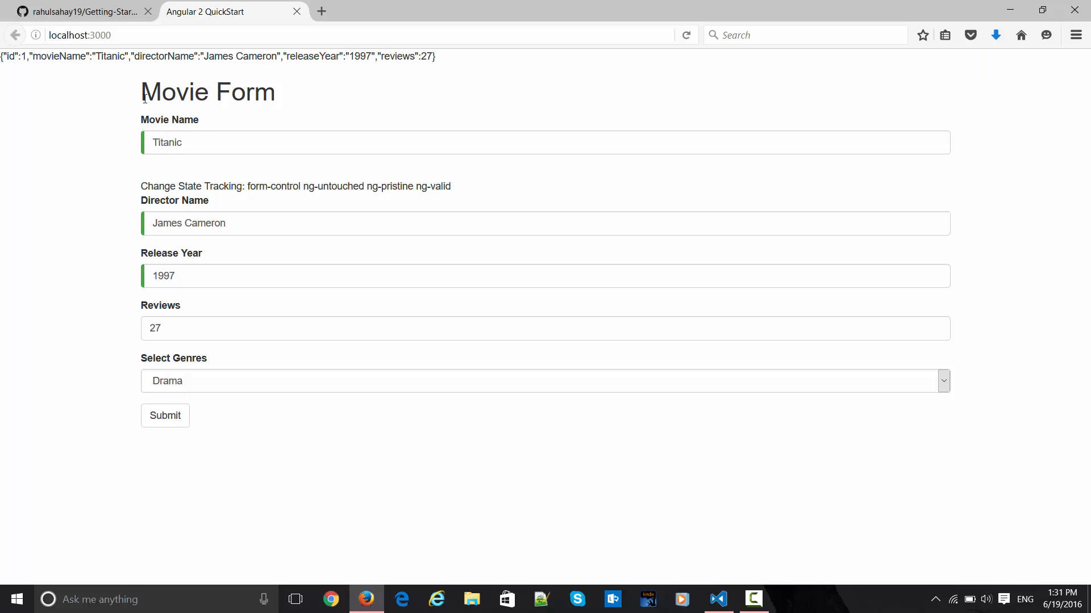
pyautogui.moveTo(381, 67)
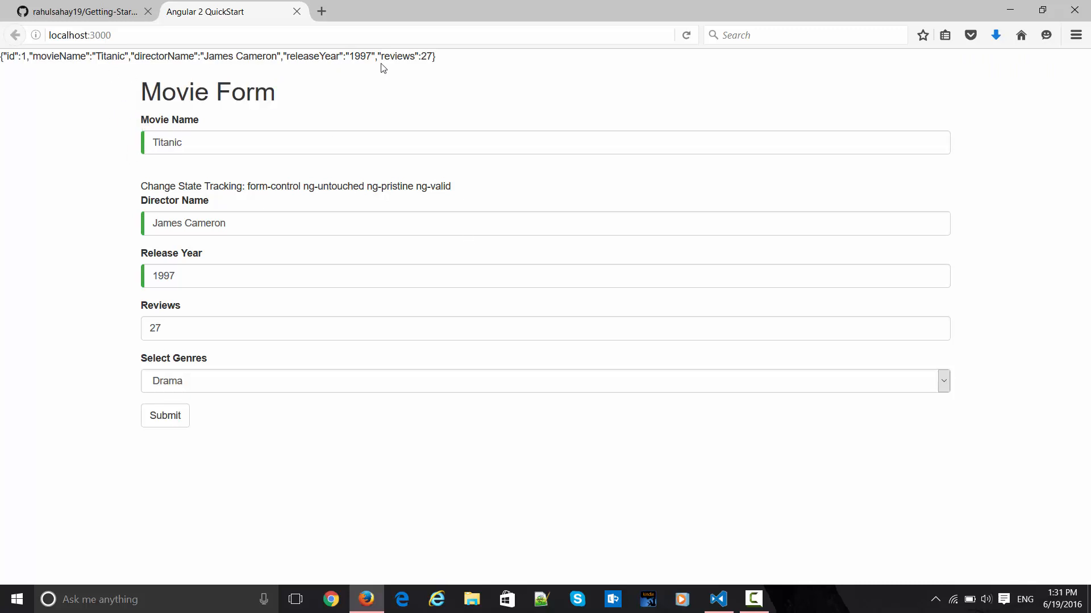
# Step: Inspect the running form's tracking output listing form-control and ng-pristine classes
pyautogui.moveTo(76, 57); pyautogui.dragTo(435, 57)
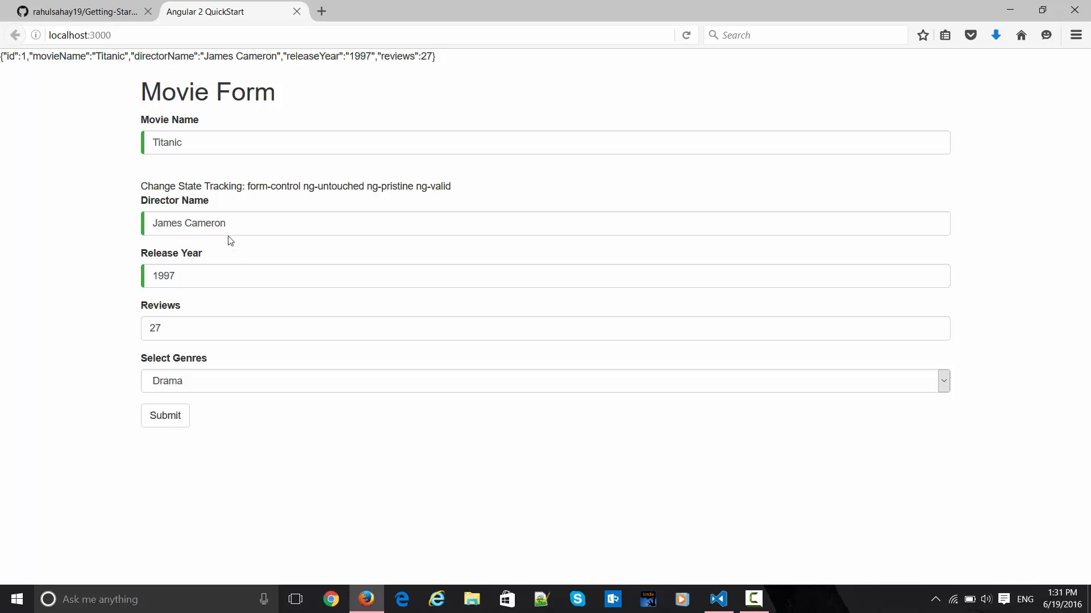
pyautogui.doubleClick(148, 57)
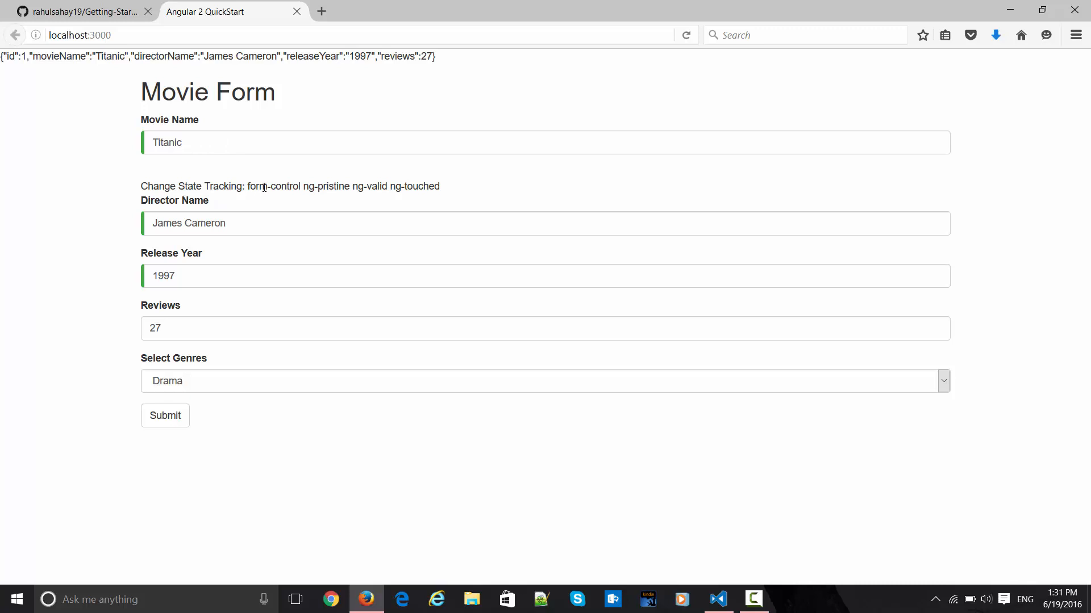
pyautogui.doubleClick(256, 185)
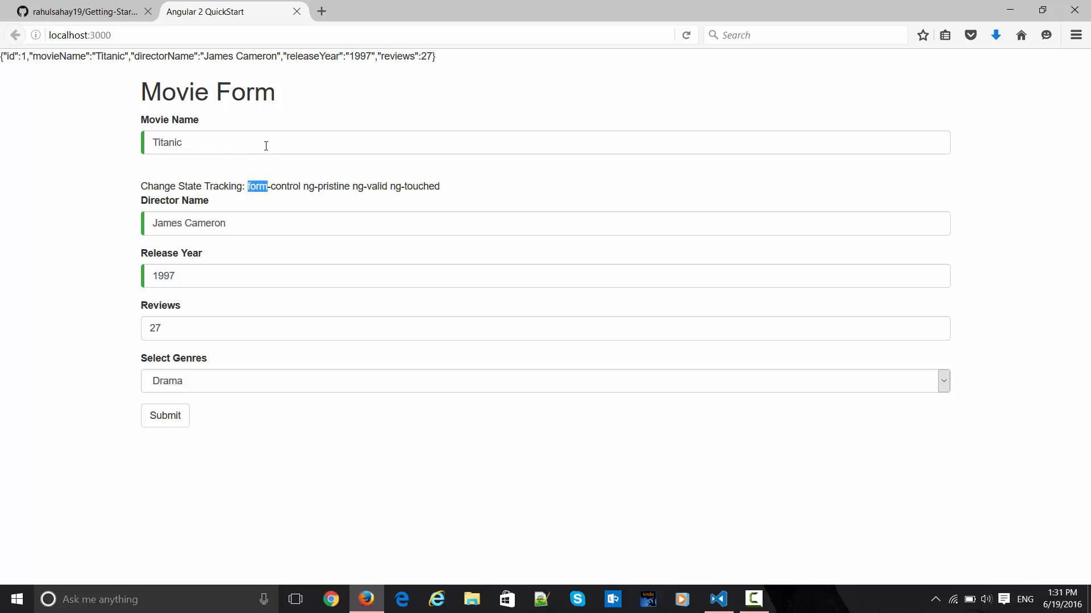
pyautogui.moveTo(259, 146)
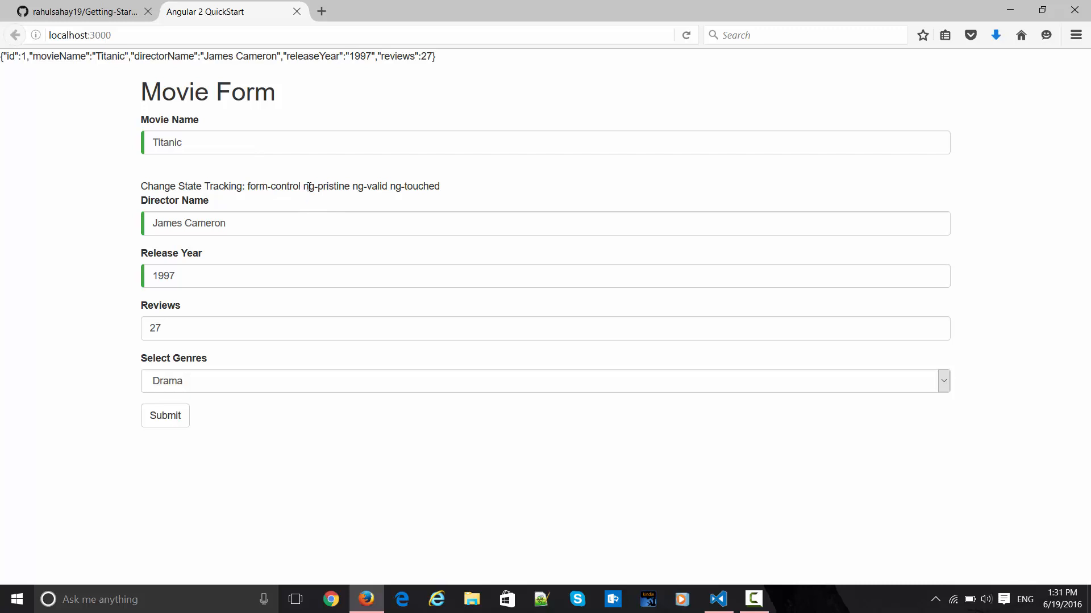
pyautogui.doubleClick(326, 185)
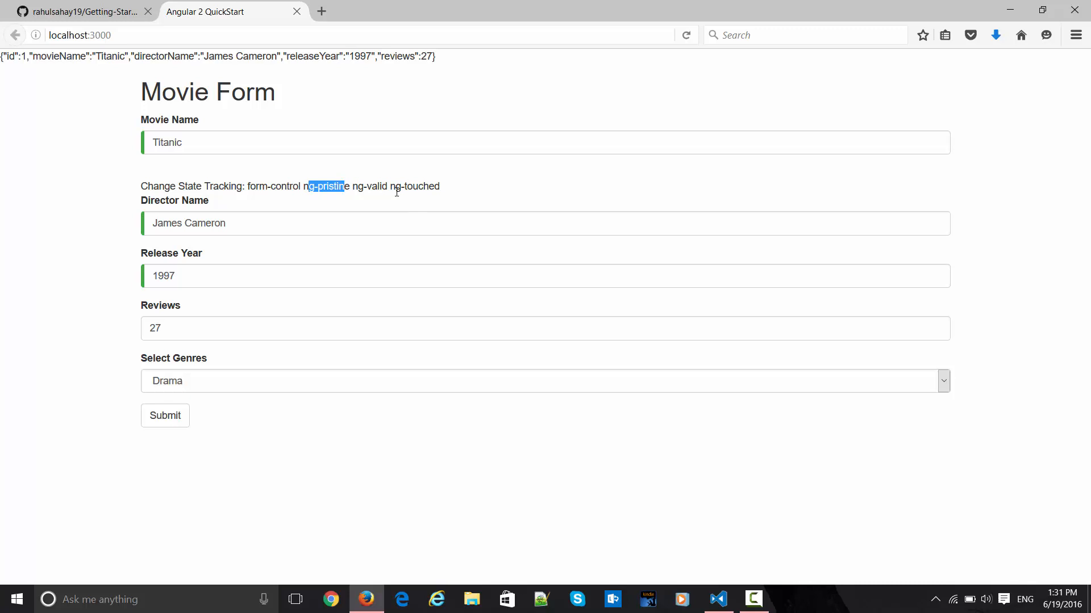
pyautogui.moveTo(406, 189)
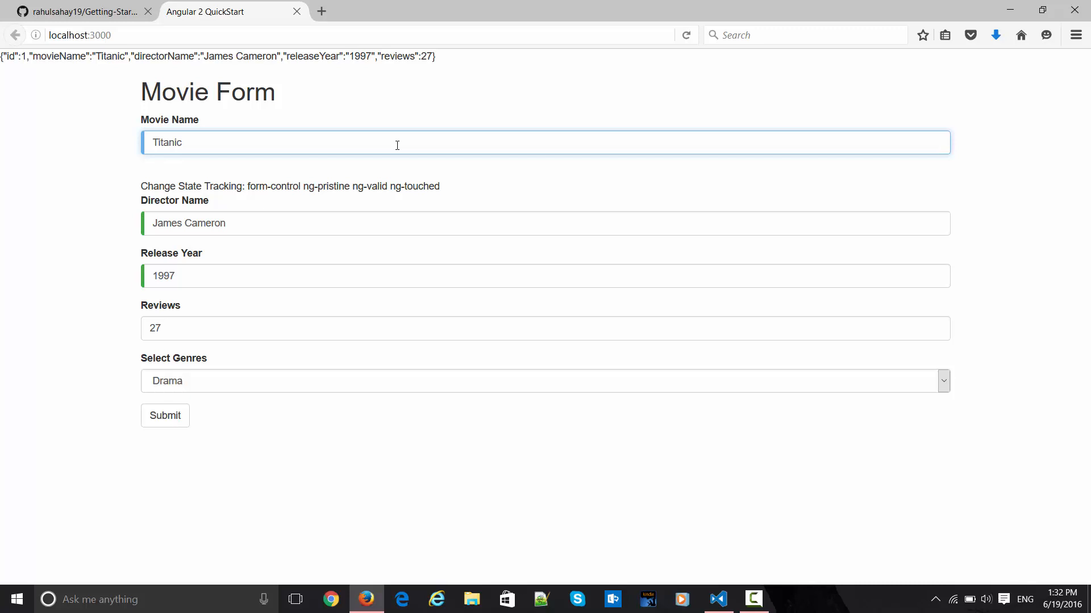
# Step: Clear the Movie Name field so the required alert and ng-dirty ng-invalid classes appear
pyautogui.doubleClick(188, 223)
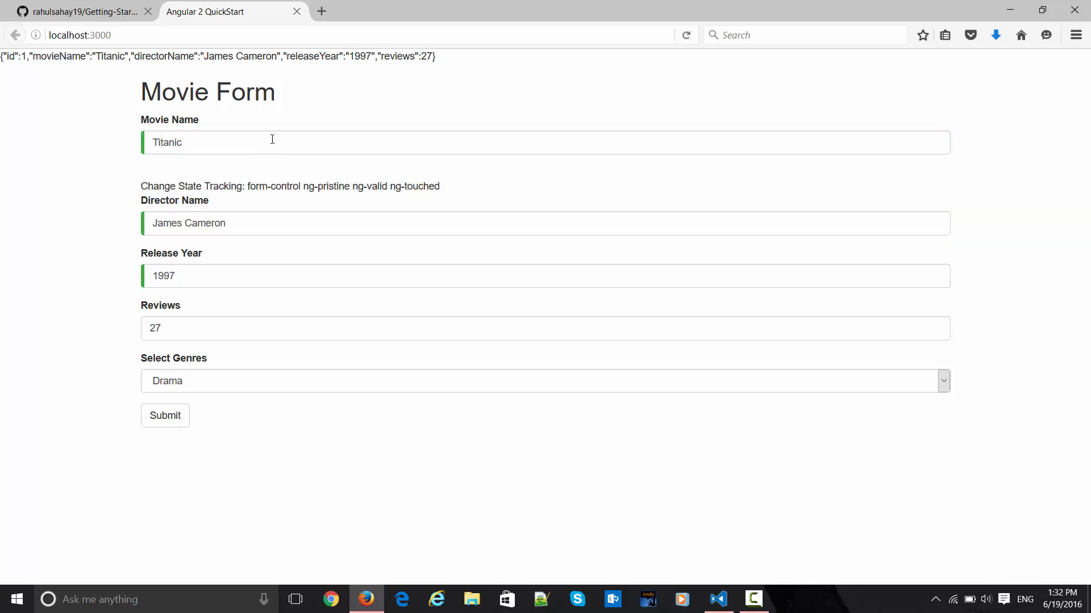
pyautogui.doubleClick(189, 223)
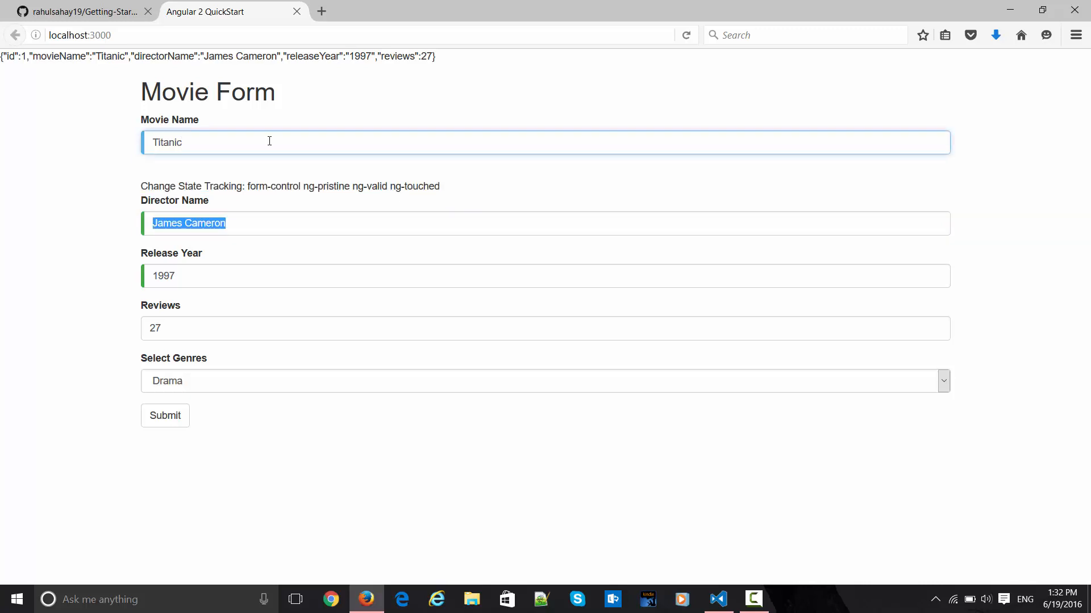
pyautogui.click(546, 223)
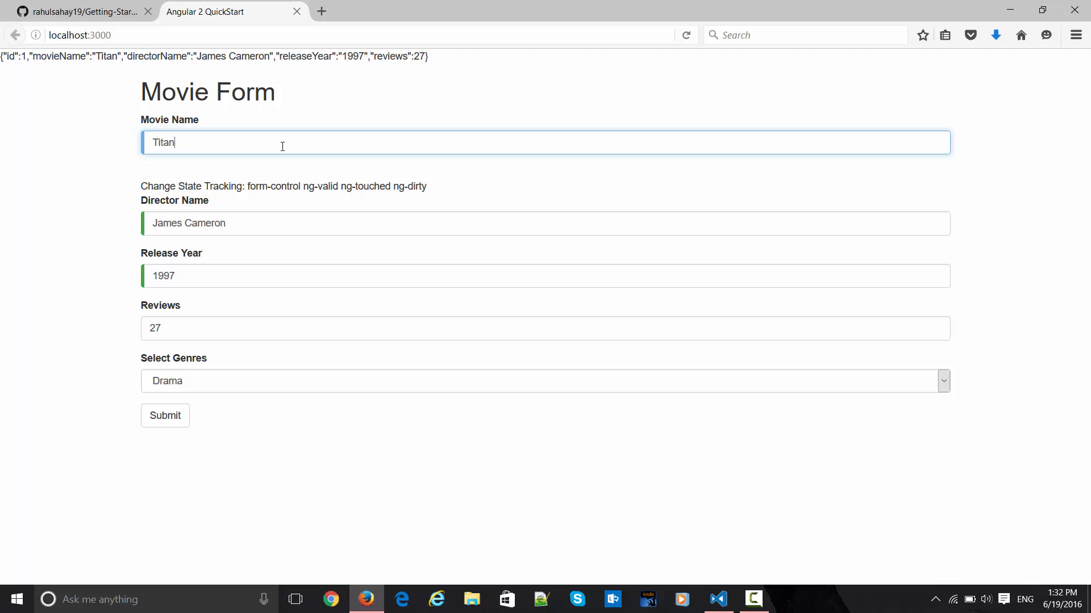
pyautogui.press('BackSpace')
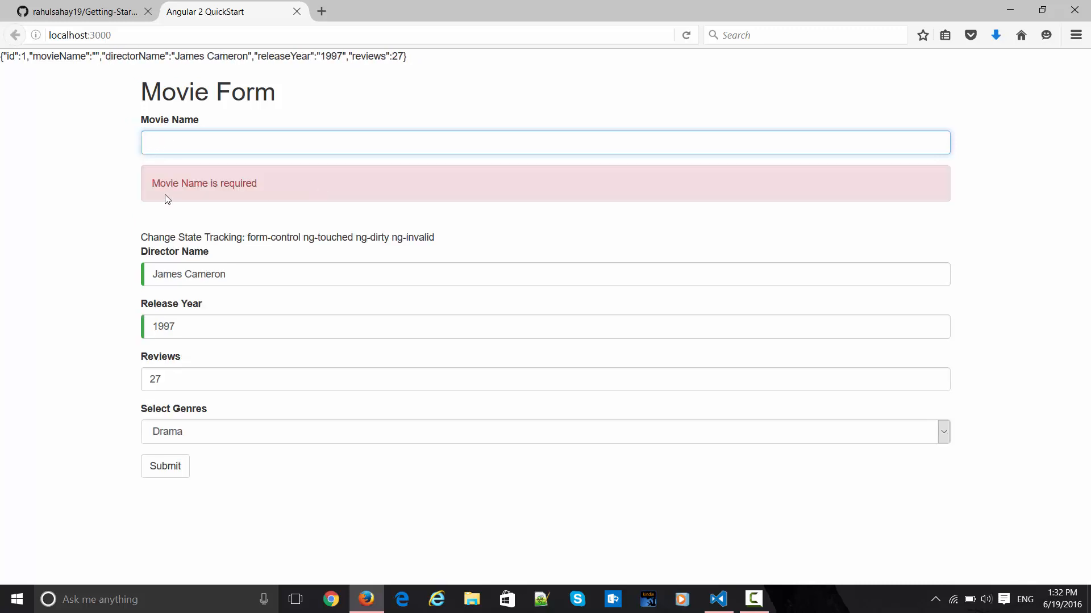
pyautogui.moveTo(275, 225)
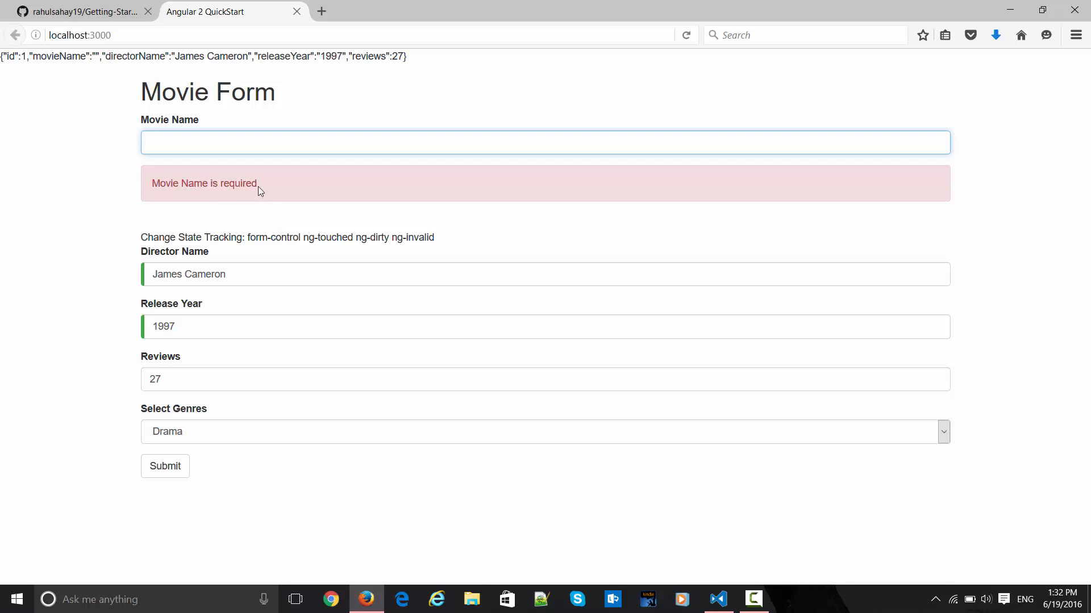
pyautogui.moveTo(193, 186)
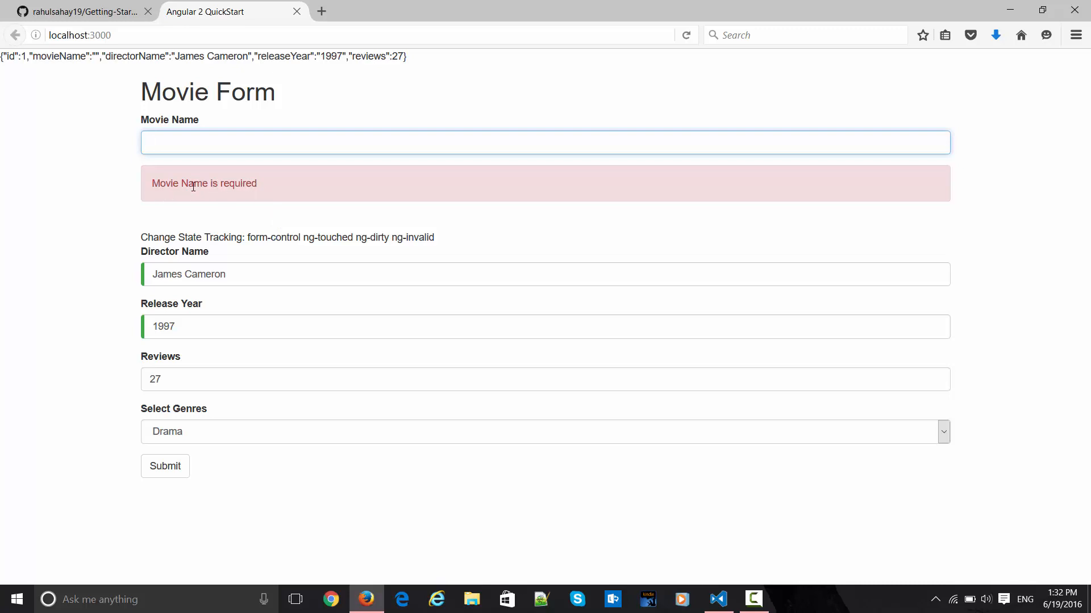
pyautogui.moveTo(253, 202)
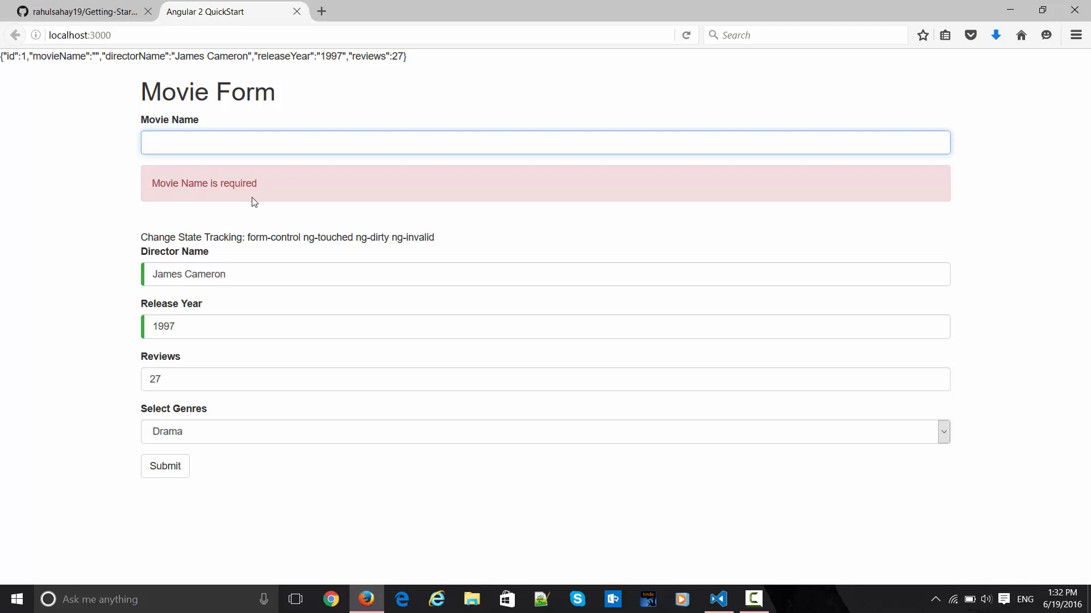
pyautogui.click(717, 599)
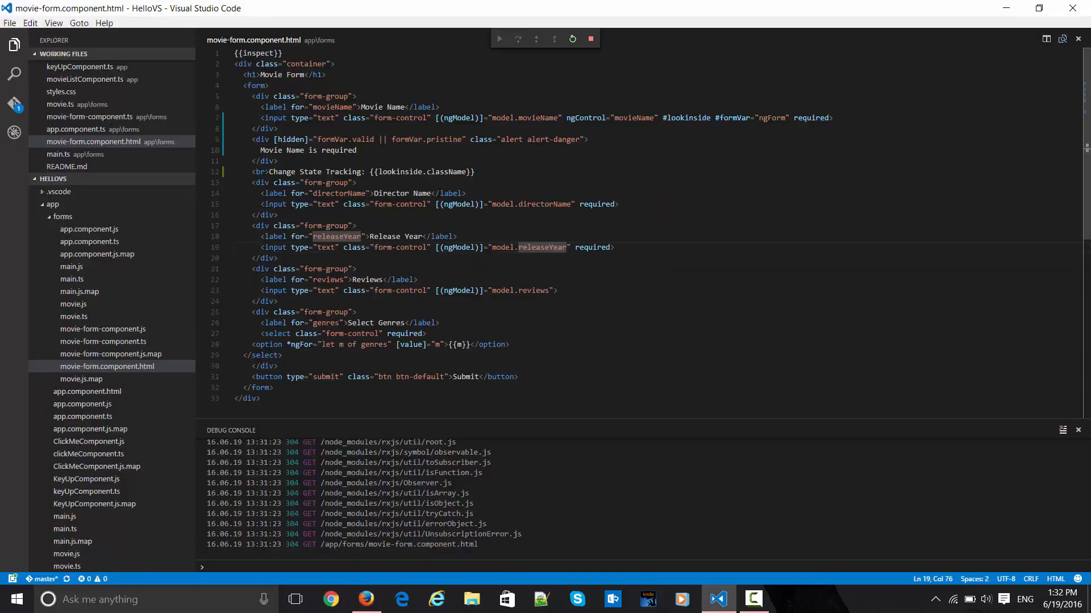
pyautogui.click(279, 161)
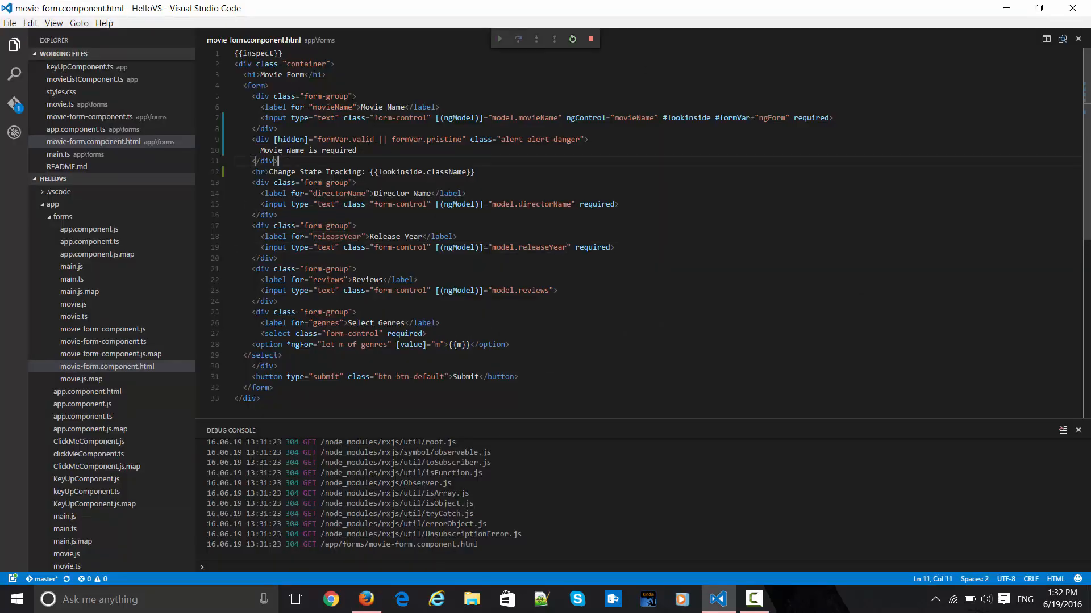
pyautogui.moveTo(259, 150); pyautogui.dragTo(330, 150)
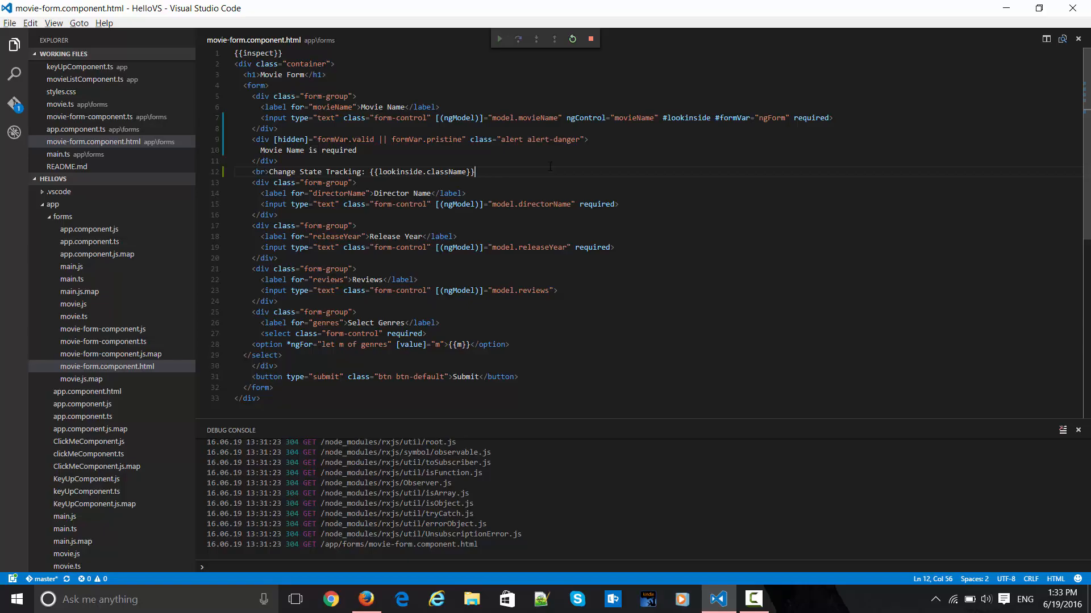
pyautogui.click(365, 599)
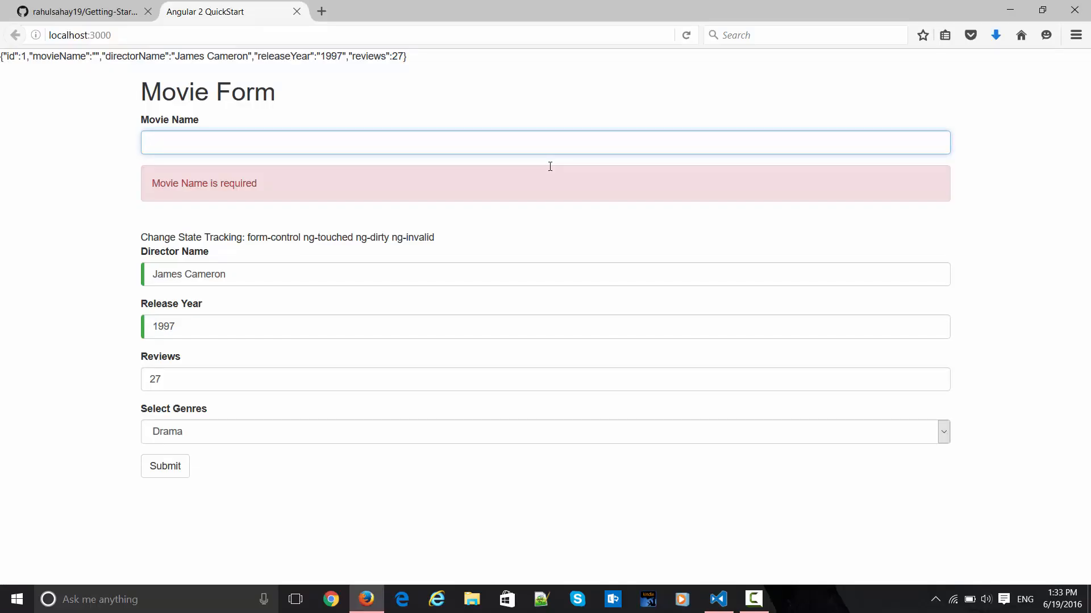
pyautogui.click(544, 143)
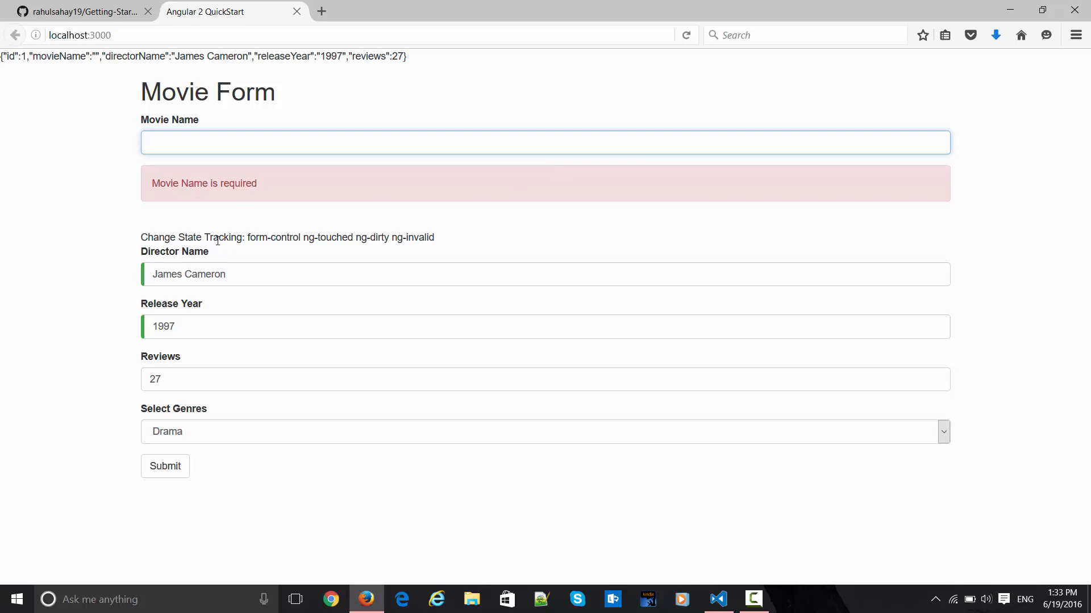
pyautogui.doubleClick(221, 237)
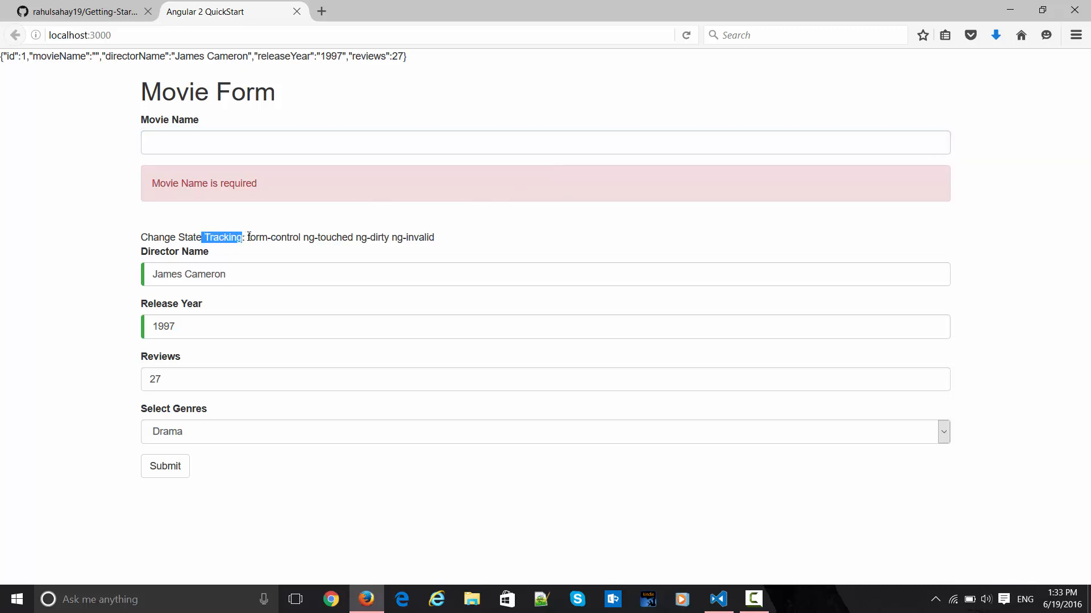
pyautogui.click(718, 598)
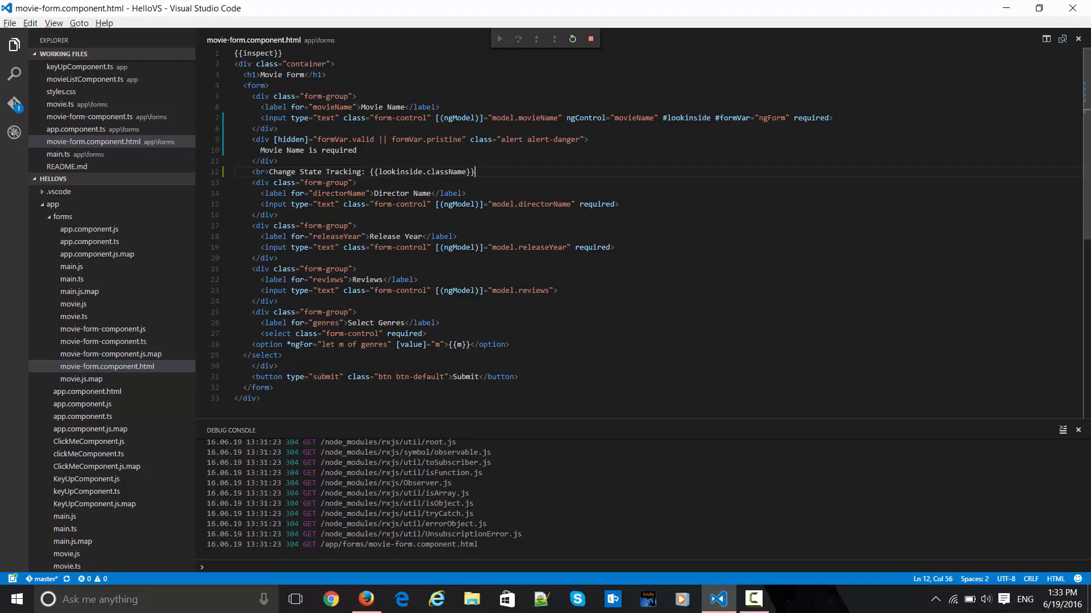
# Step: Remove .className so the tracking line binds just lookinside, and save
pyautogui.doubleClick(399, 172)
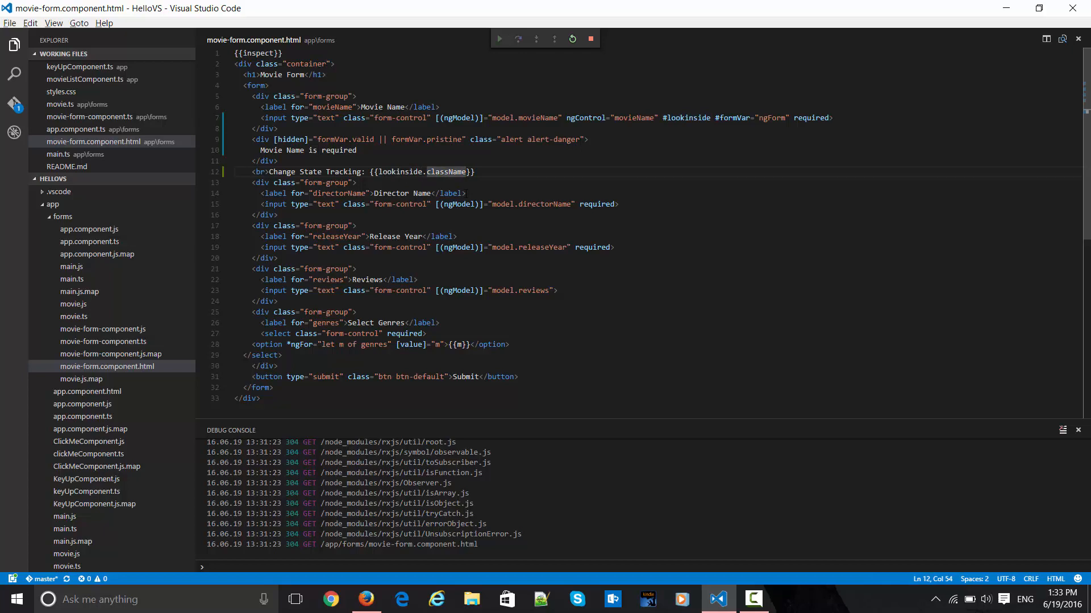
pyautogui.press('Delete')
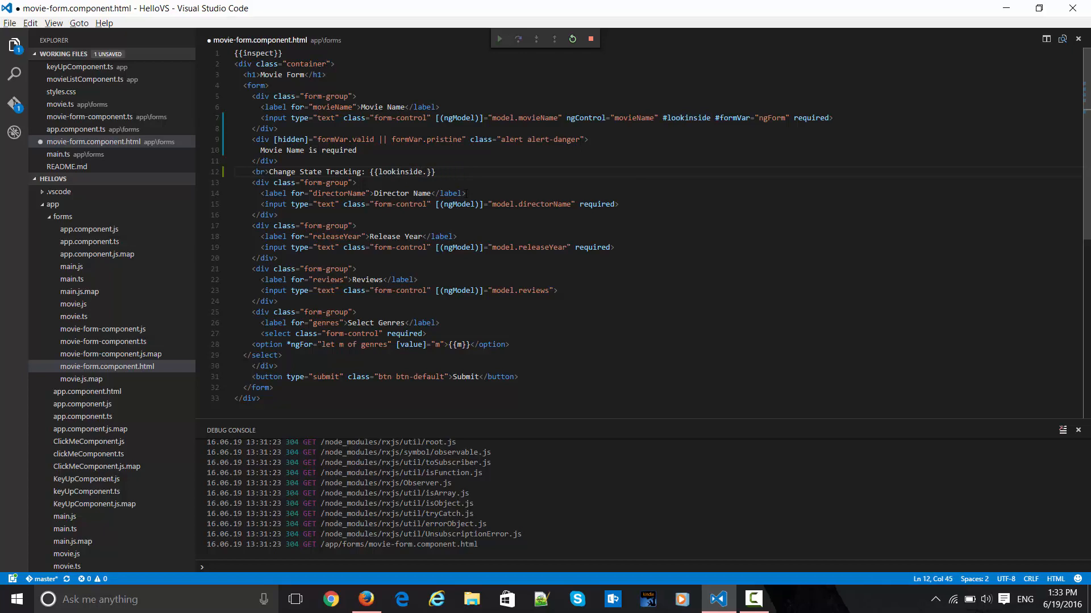
pyautogui.press('Backspace')
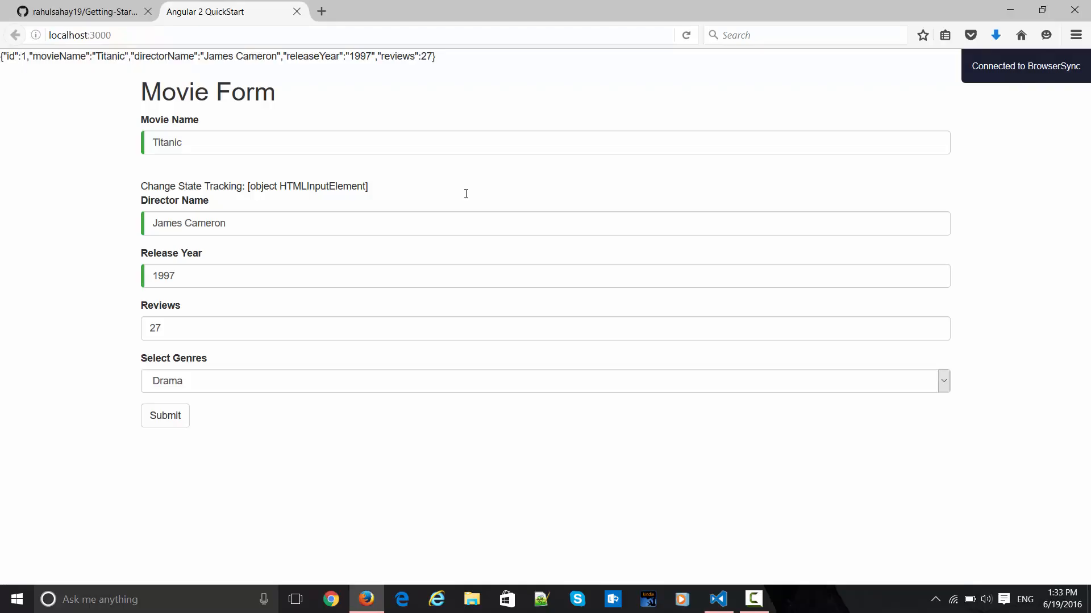
pyautogui.moveTo(336, 200)
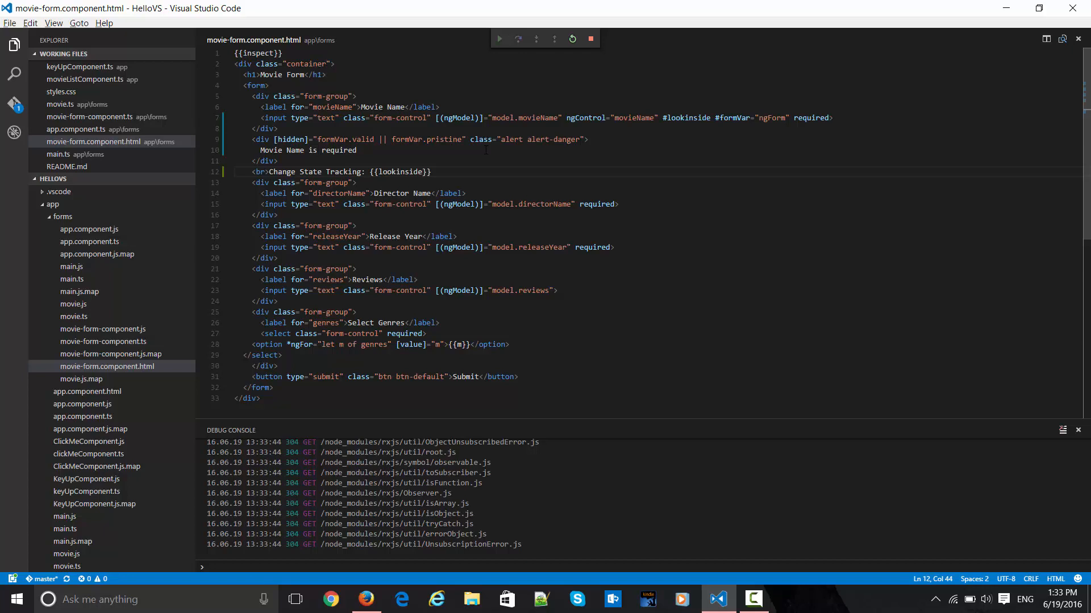
# Step: Restore lookinside.className, save, confirm ng-untouched ng-pristine ng-valid in Firefox, and go to GitHub
pyautogui.write('.className')
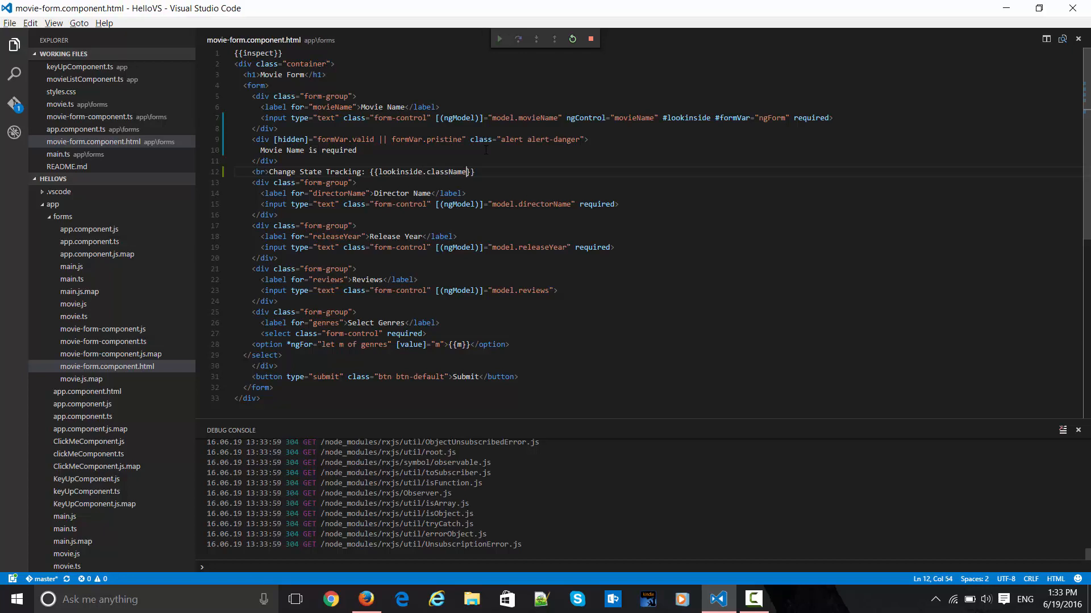
pyautogui.click(364, 599)
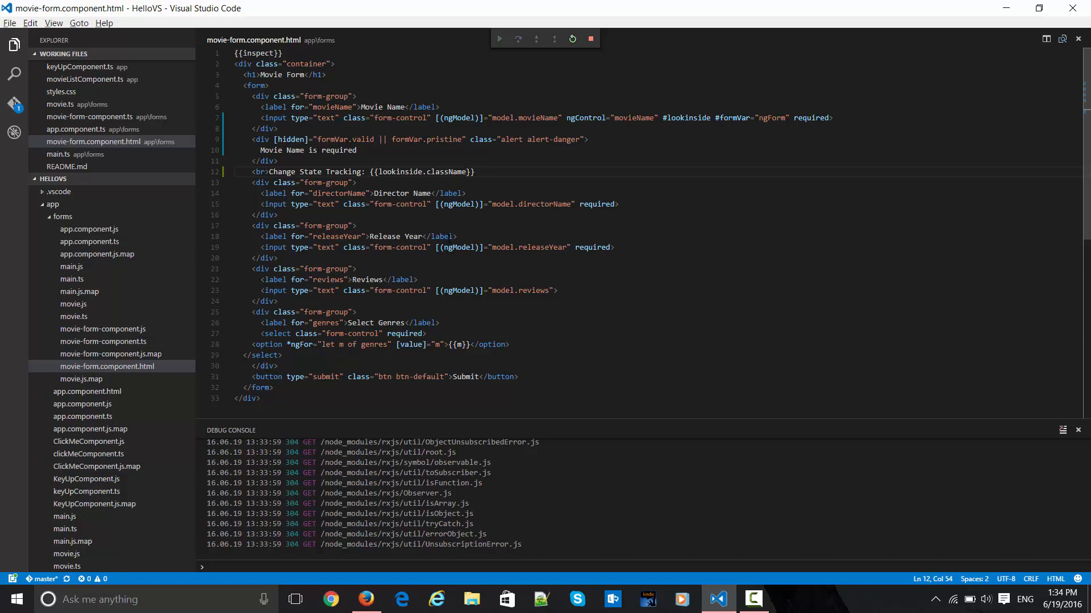
pyautogui.click(365, 598)
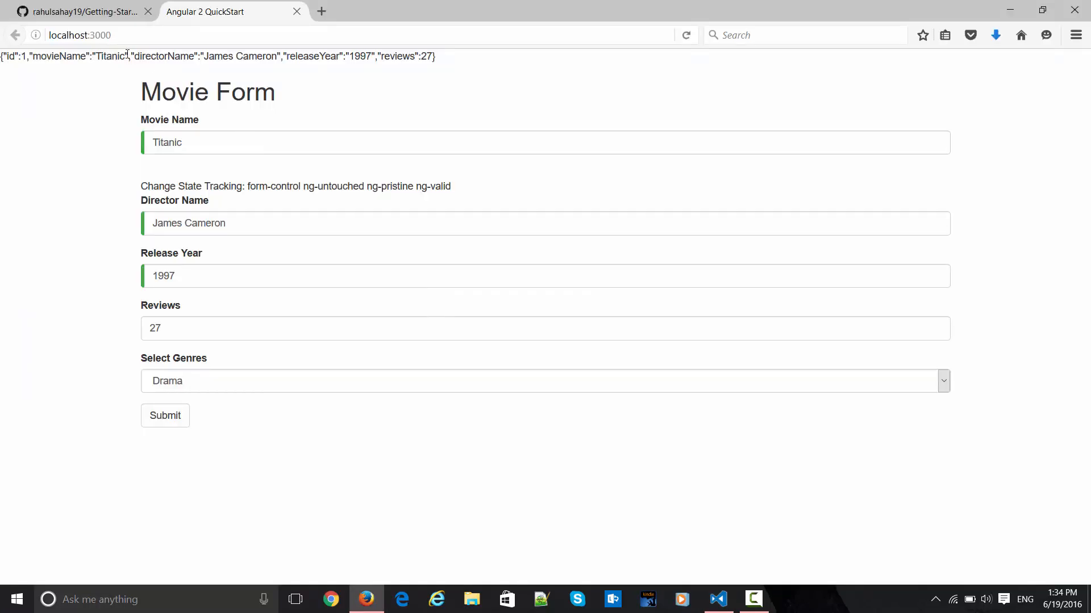
pyautogui.click(79, 11)
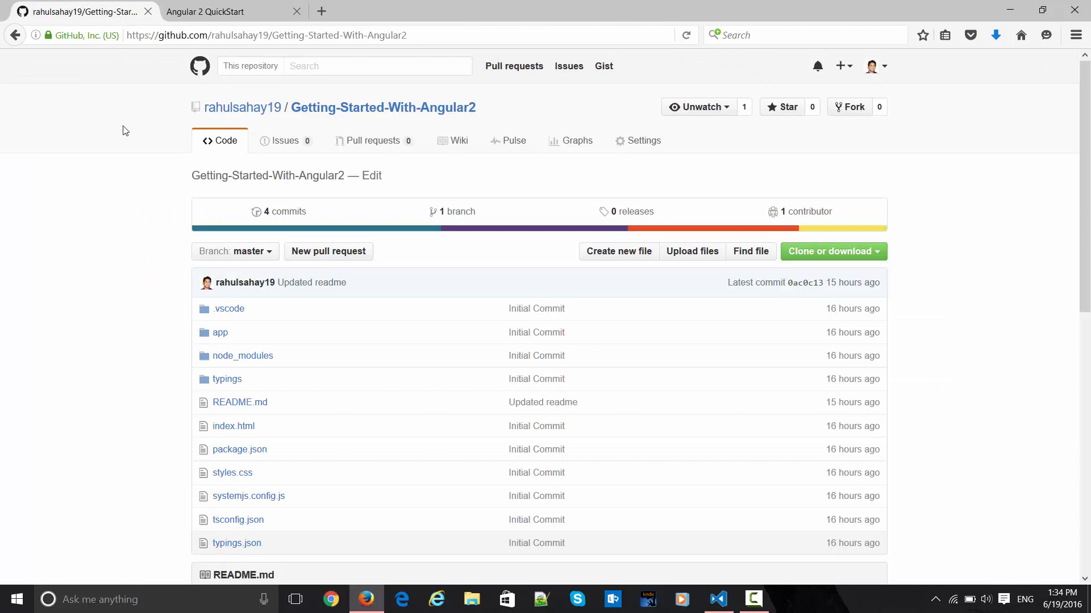
pyautogui.doubleClick(348, 35)
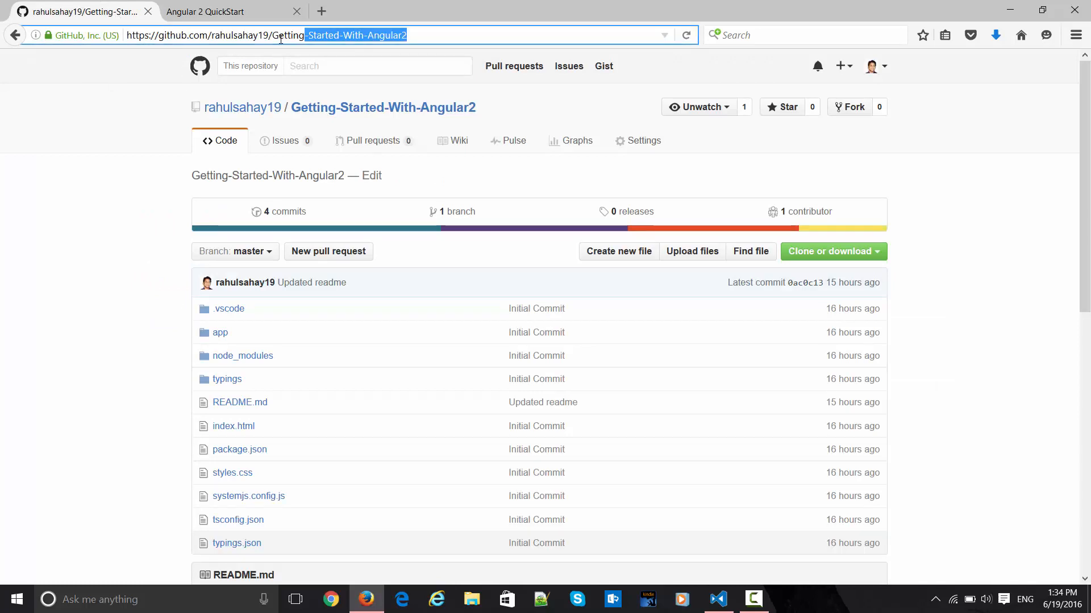
pyautogui.click(128, 111)
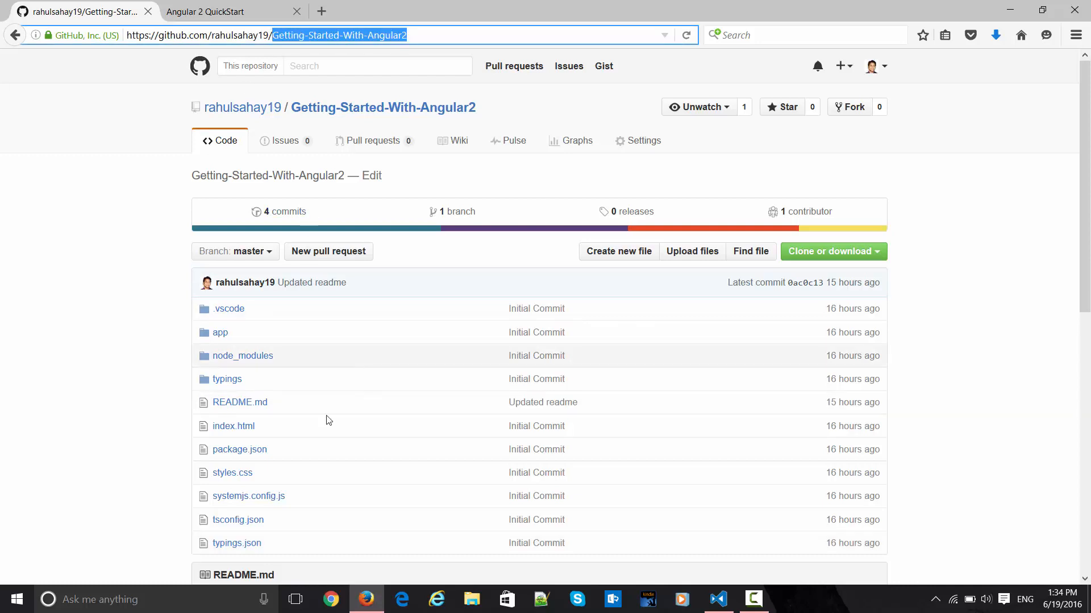
pyautogui.scroll(-3)
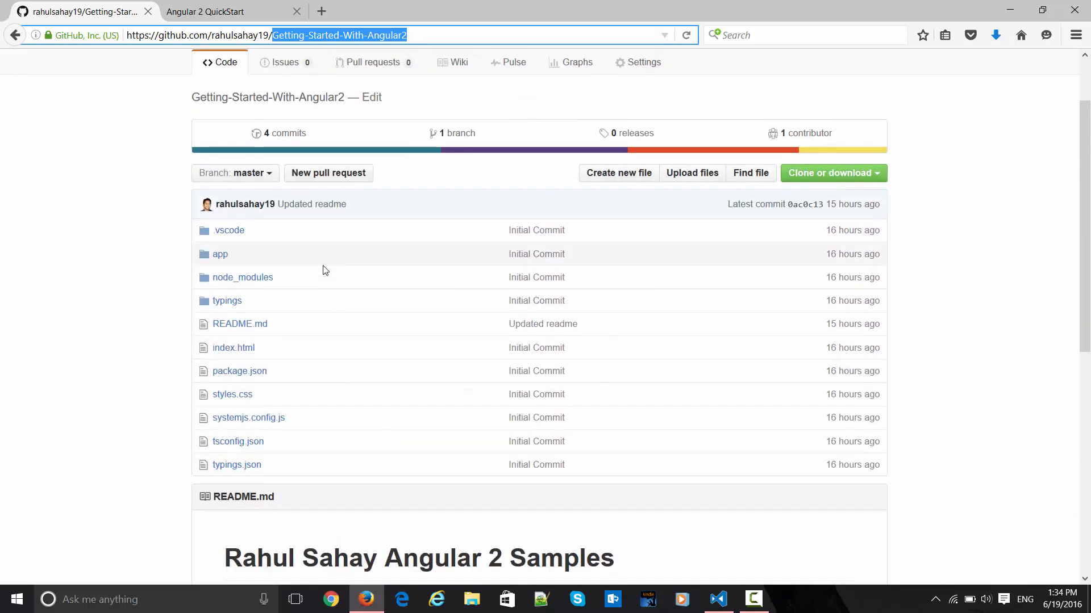
pyautogui.scroll(-3)
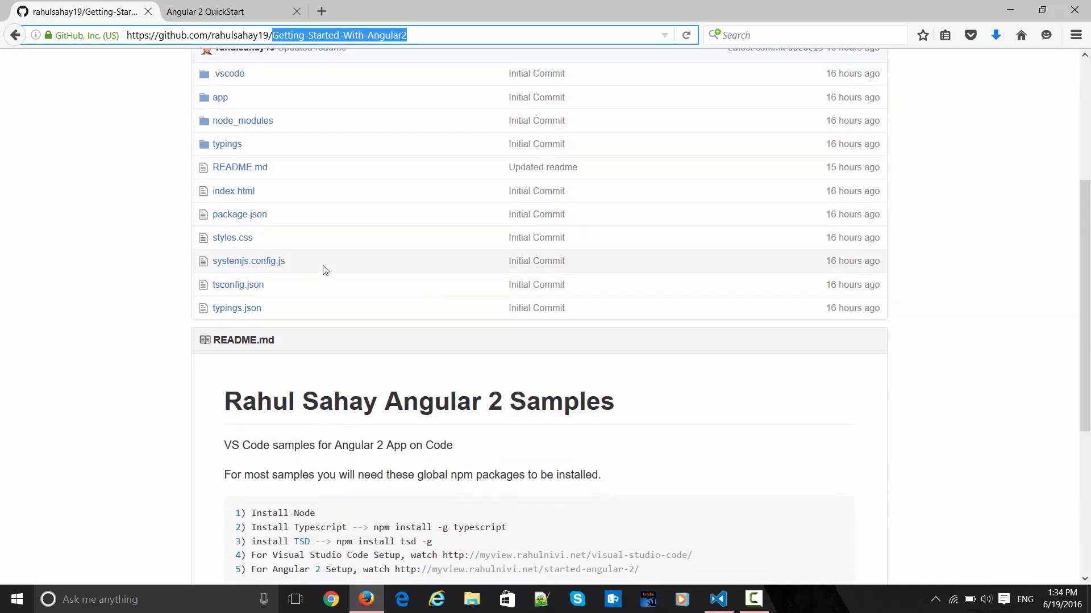
pyautogui.scroll(-3)
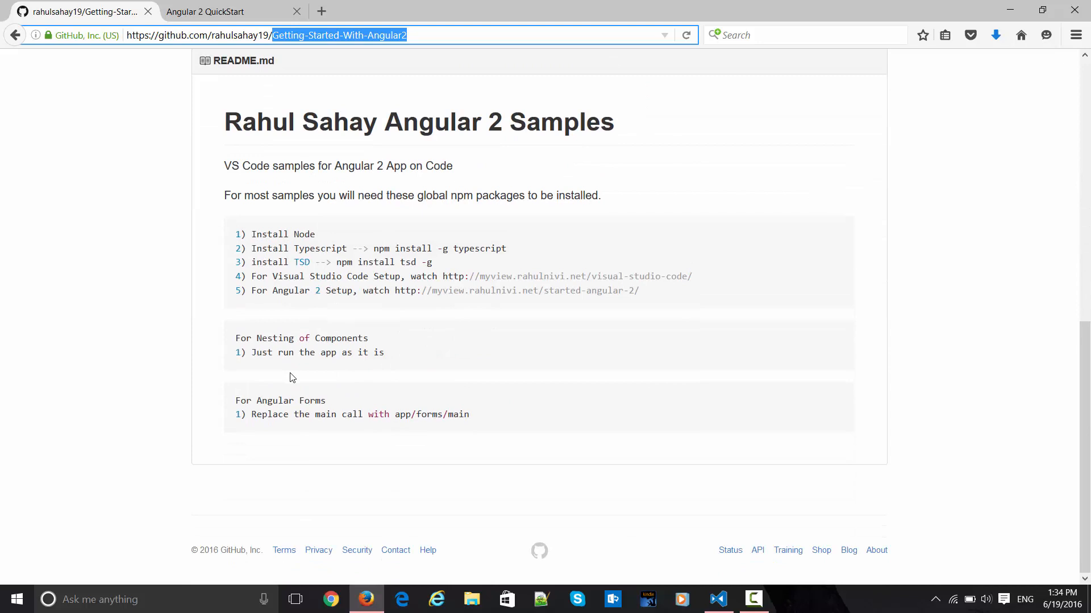
pyautogui.scroll(3)
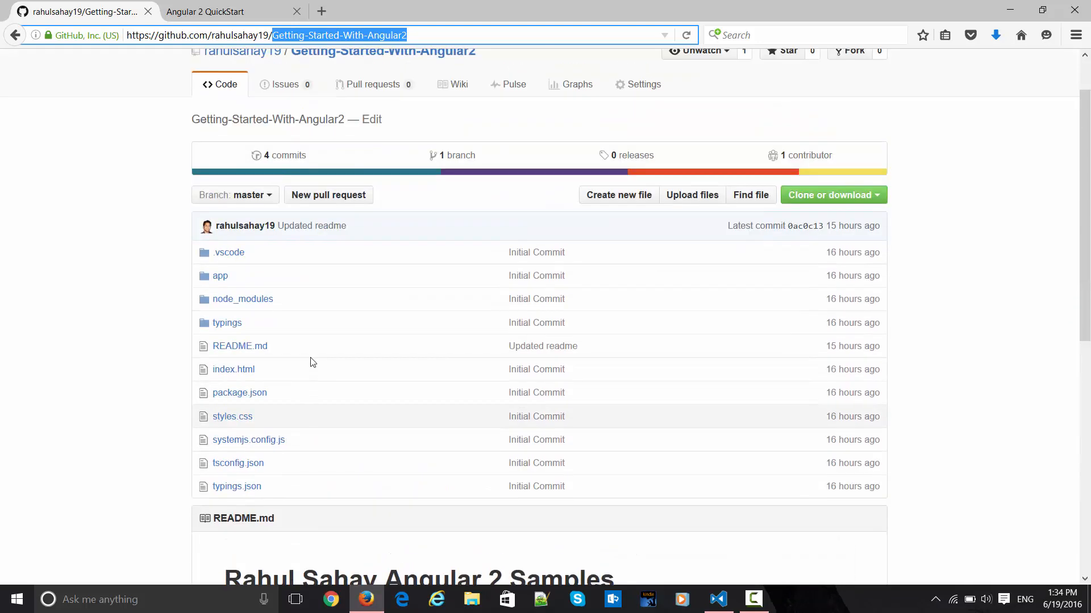